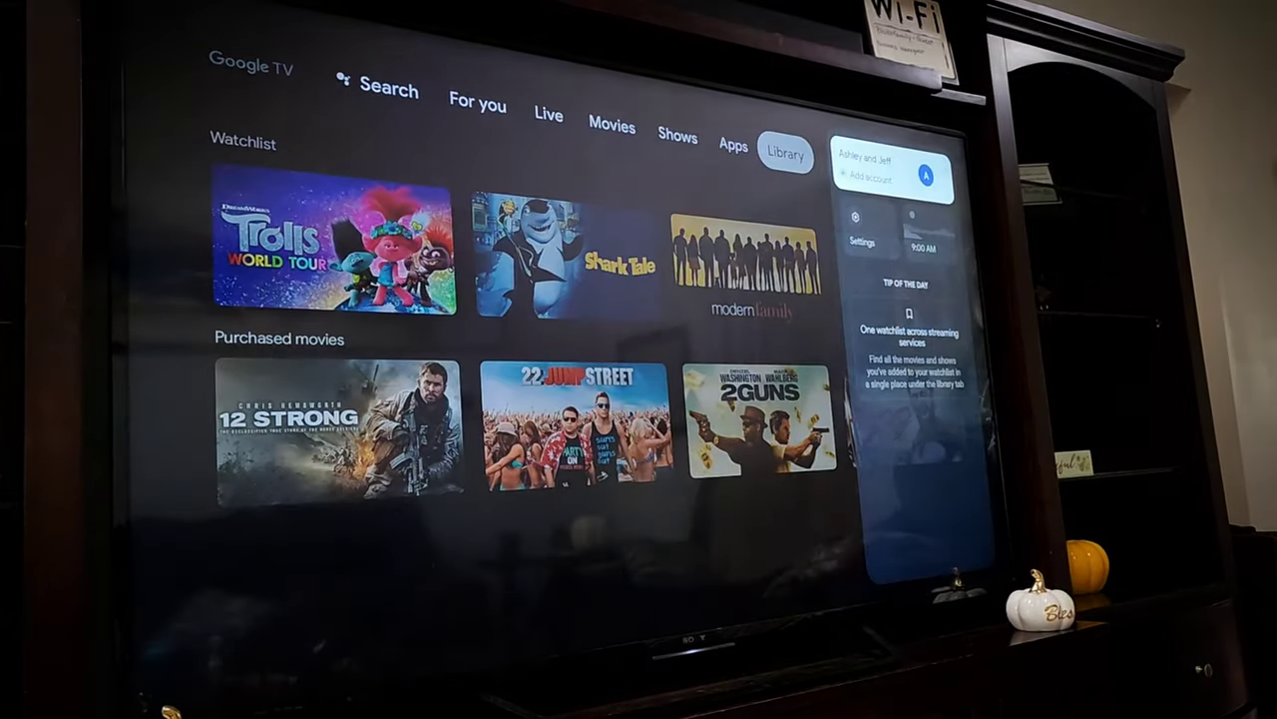
- Run the update check from About, finding upgrade STTE.220621.019.A2 (722 MB)
{"action": "left_click", "coordinate": [861, 230]}
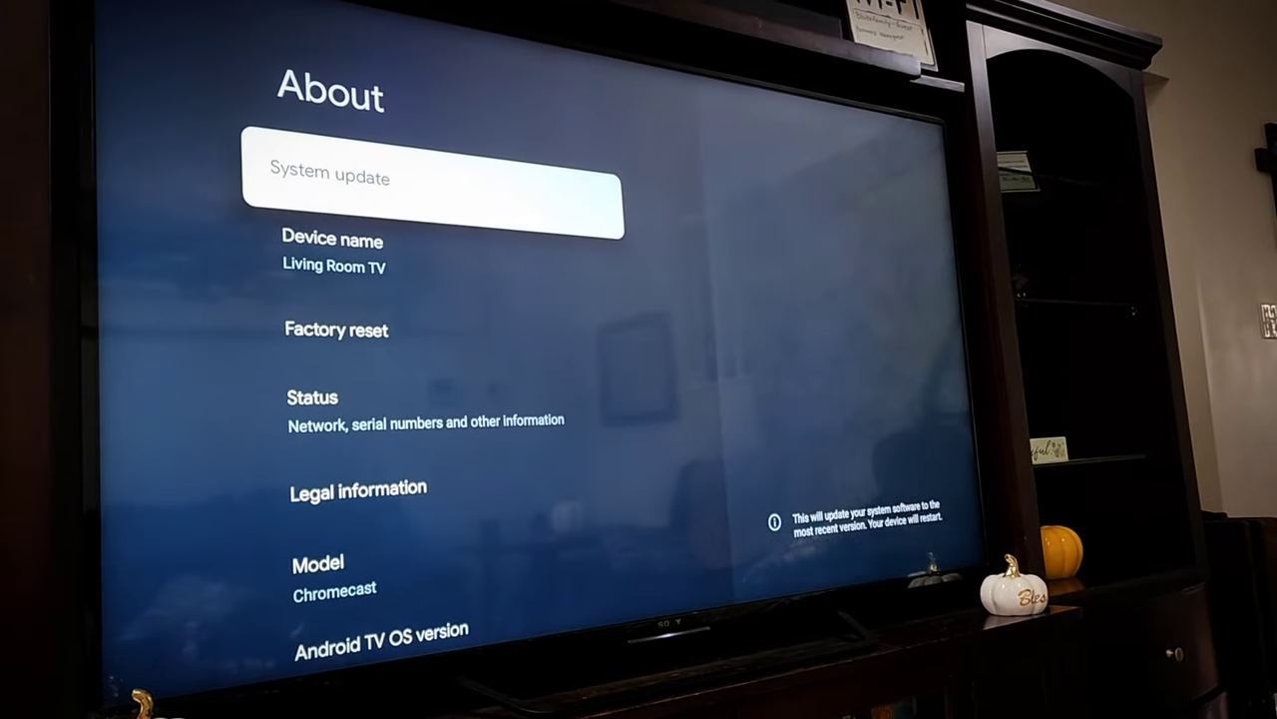
{"action": "left_click", "coordinate": [433, 178]}
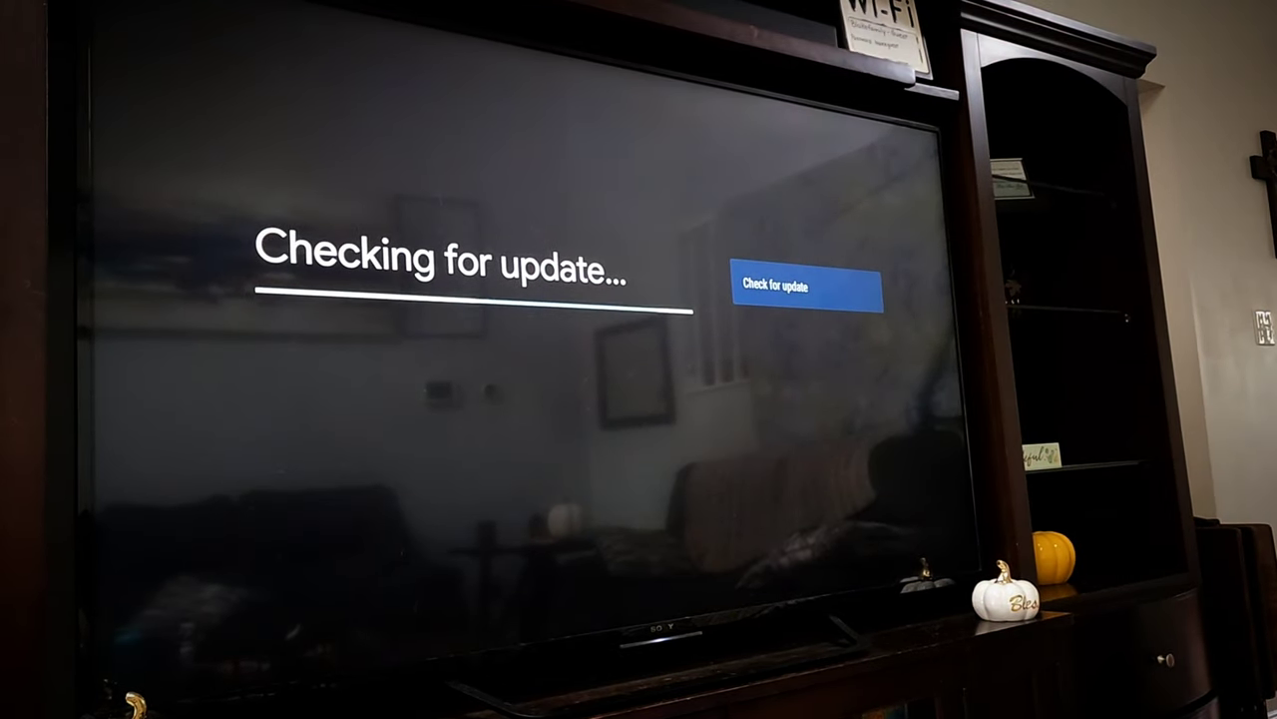
{"action": "left_click", "coordinate": [806, 287]}
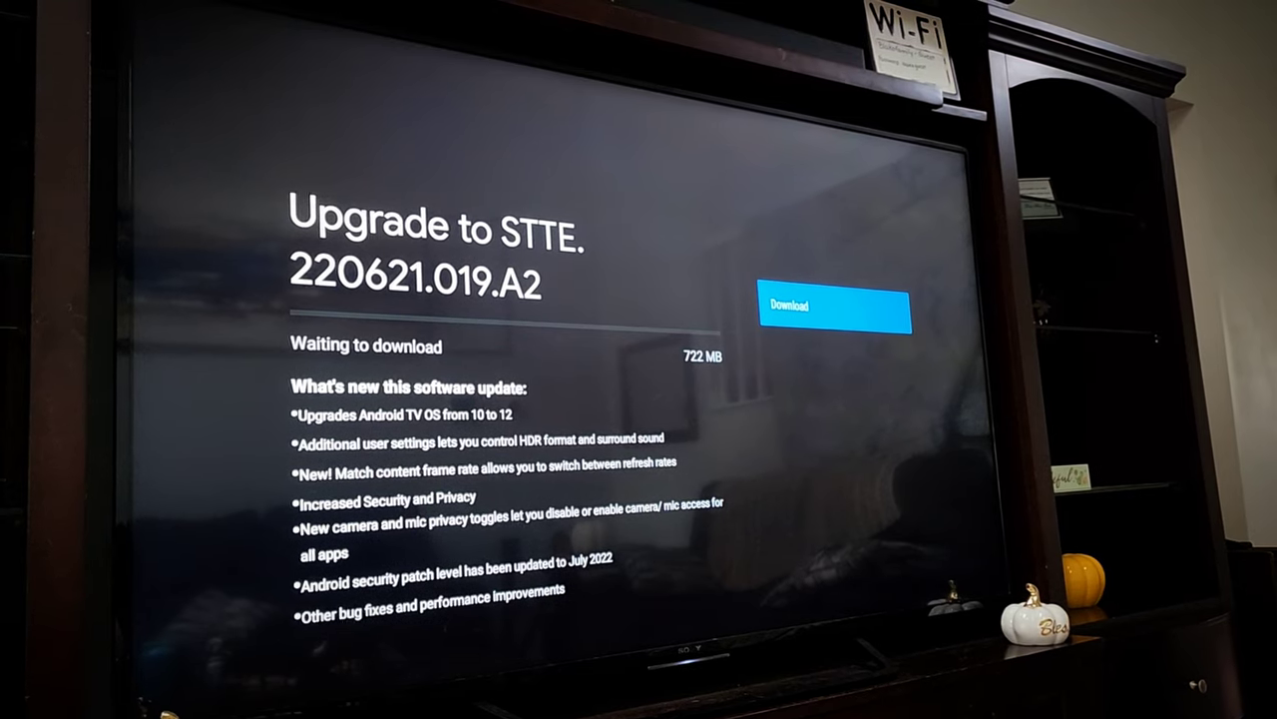
- Start downloading the 722 MB upgrade and let it verify
{"action": "left_click", "coordinate": [834, 306]}
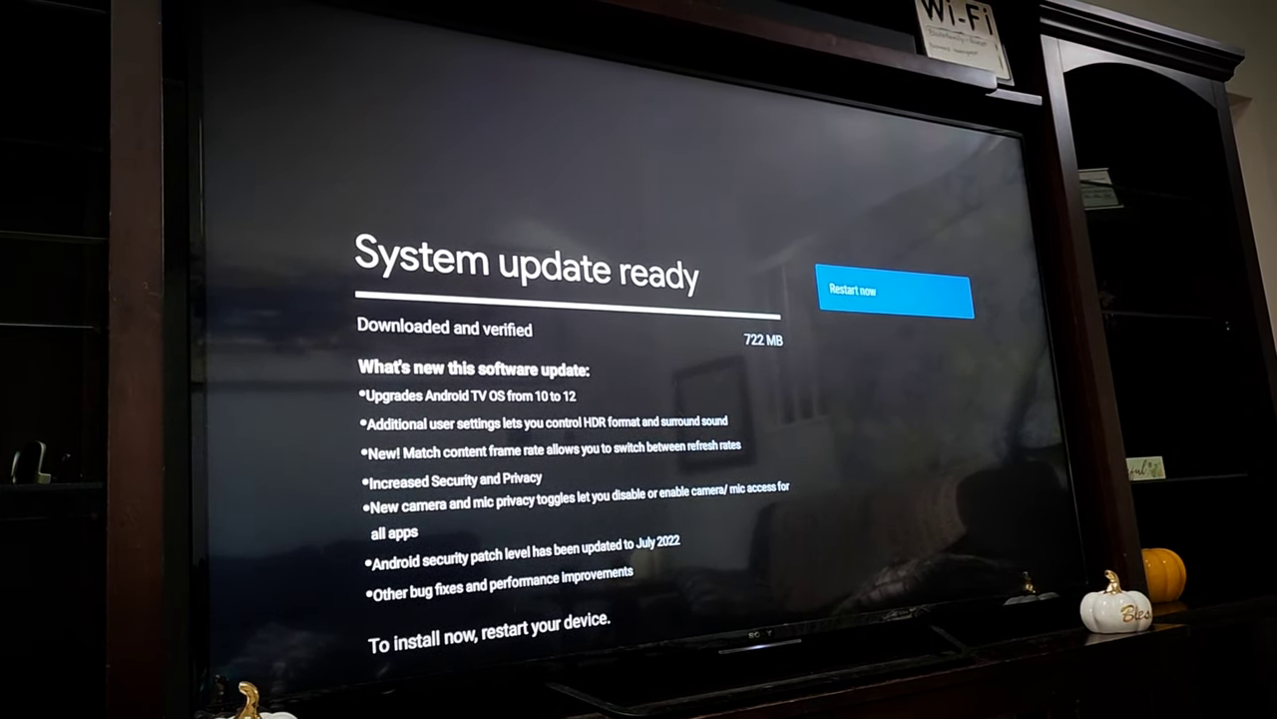
- Restart the Chromecast now to install the update and reboot to the home screen
{"action": "left_click", "coordinate": [888, 292]}
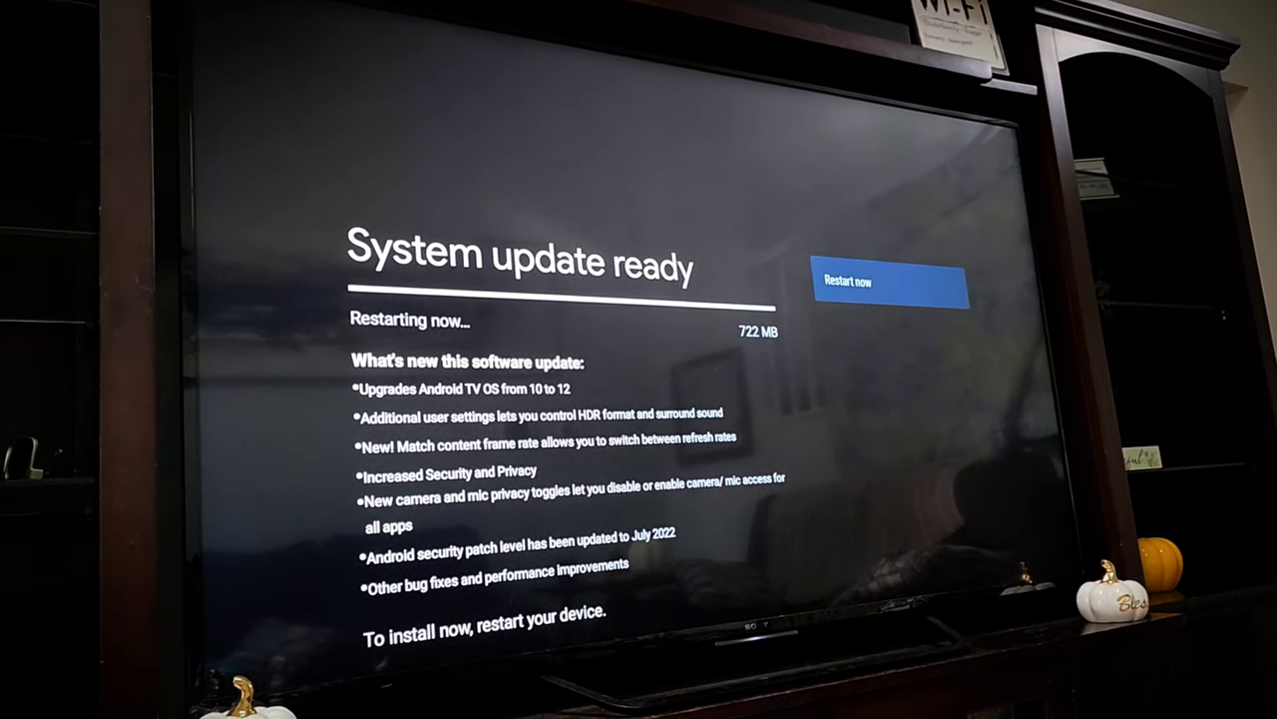
{"action": "left_click", "coordinate": [887, 279]}
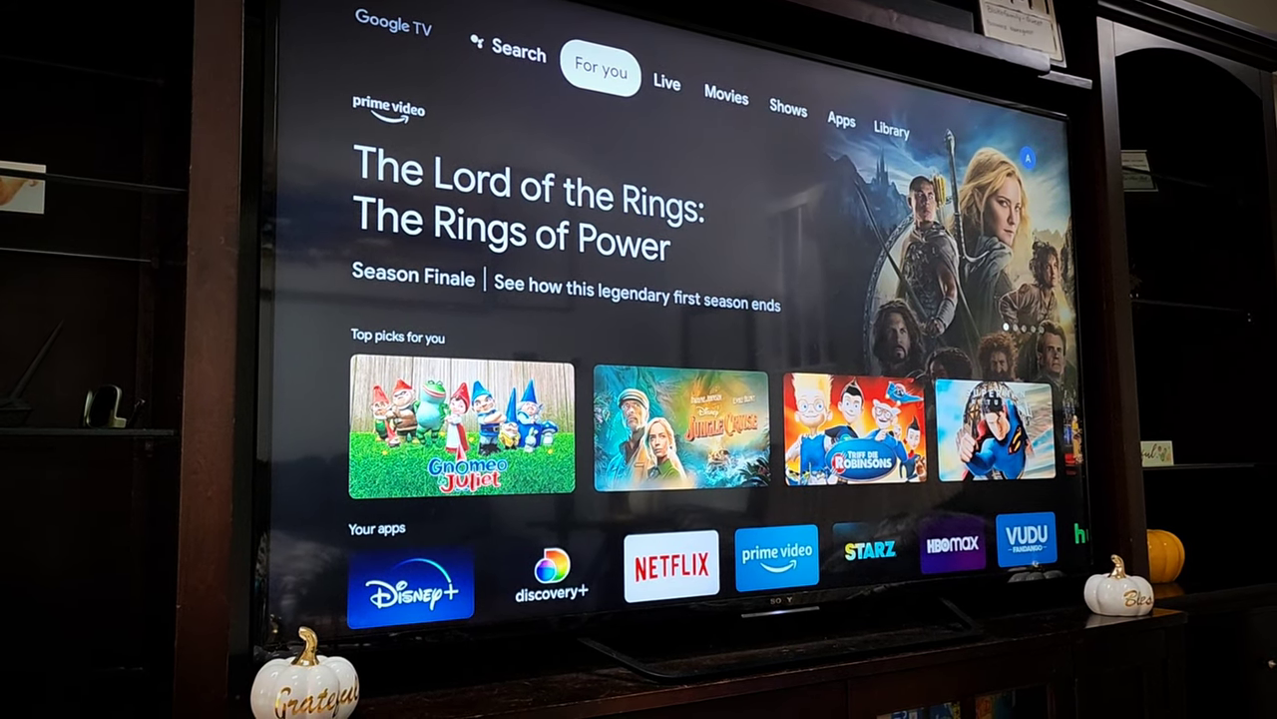
- Browse the Live and For you pages, expanding the featured Rings of Power promotion
{"action": "left_click", "coordinate": [666, 82]}
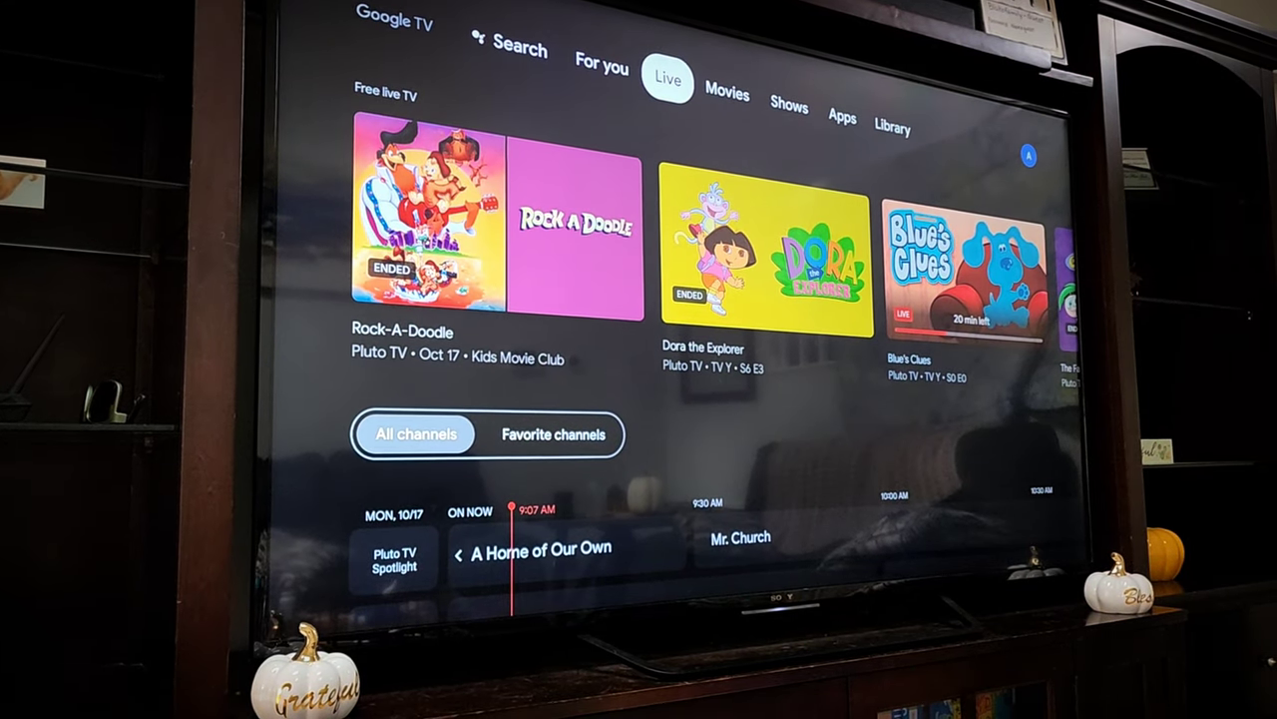
{"action": "left_click", "coordinate": [727, 99]}
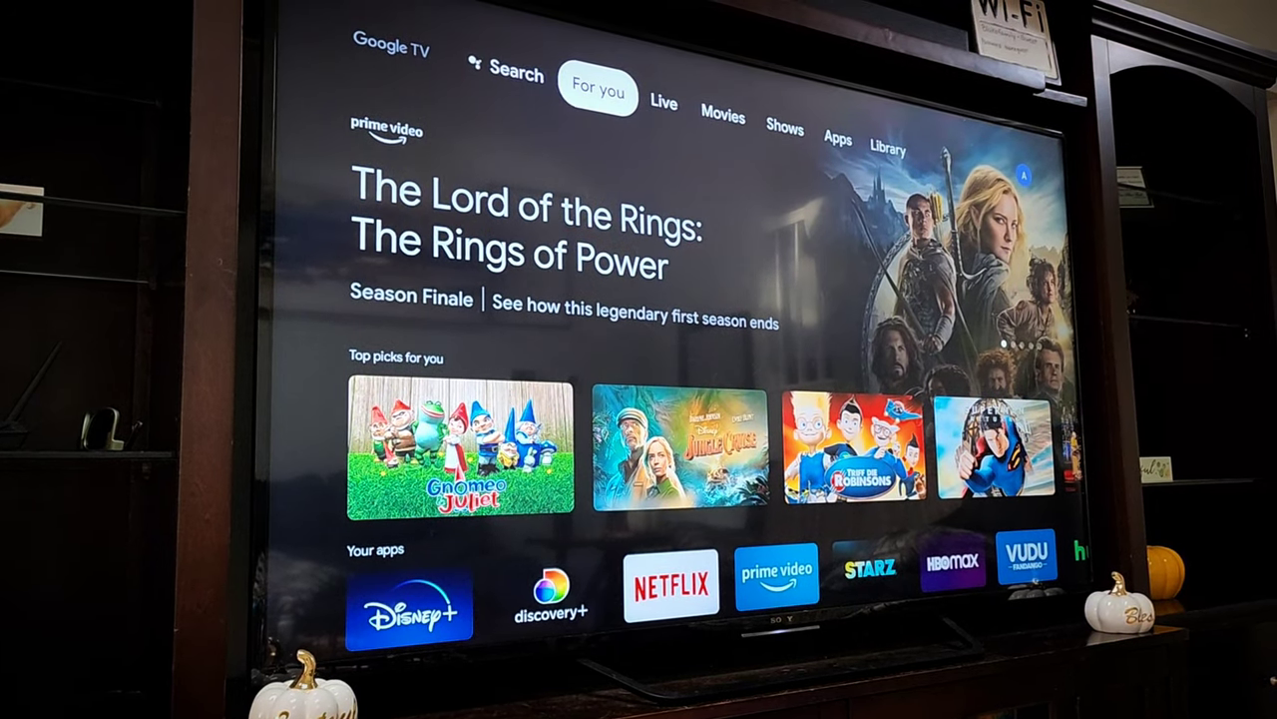
{"action": "left_click", "coordinate": [463, 447]}
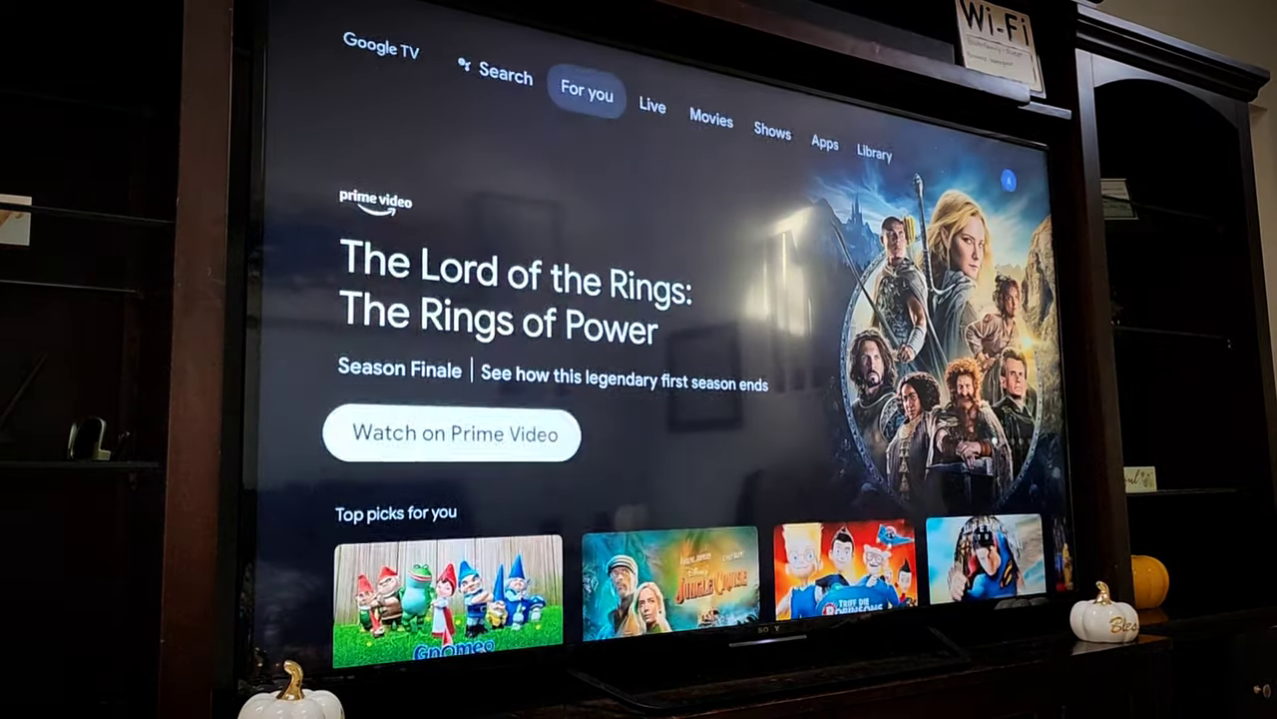
- Visit the Movies and Apps pages, then head into the device settings
{"action": "left_click", "coordinate": [652, 108]}
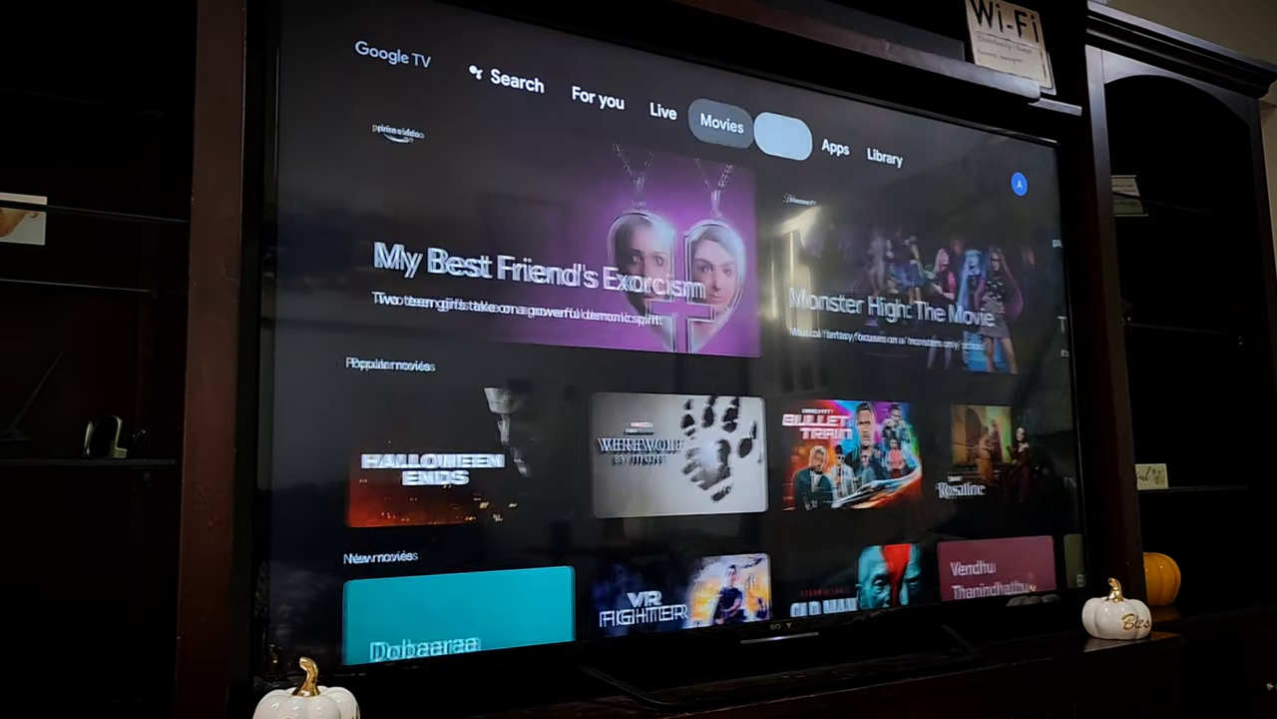
{"action": "left_click", "coordinate": [835, 150]}
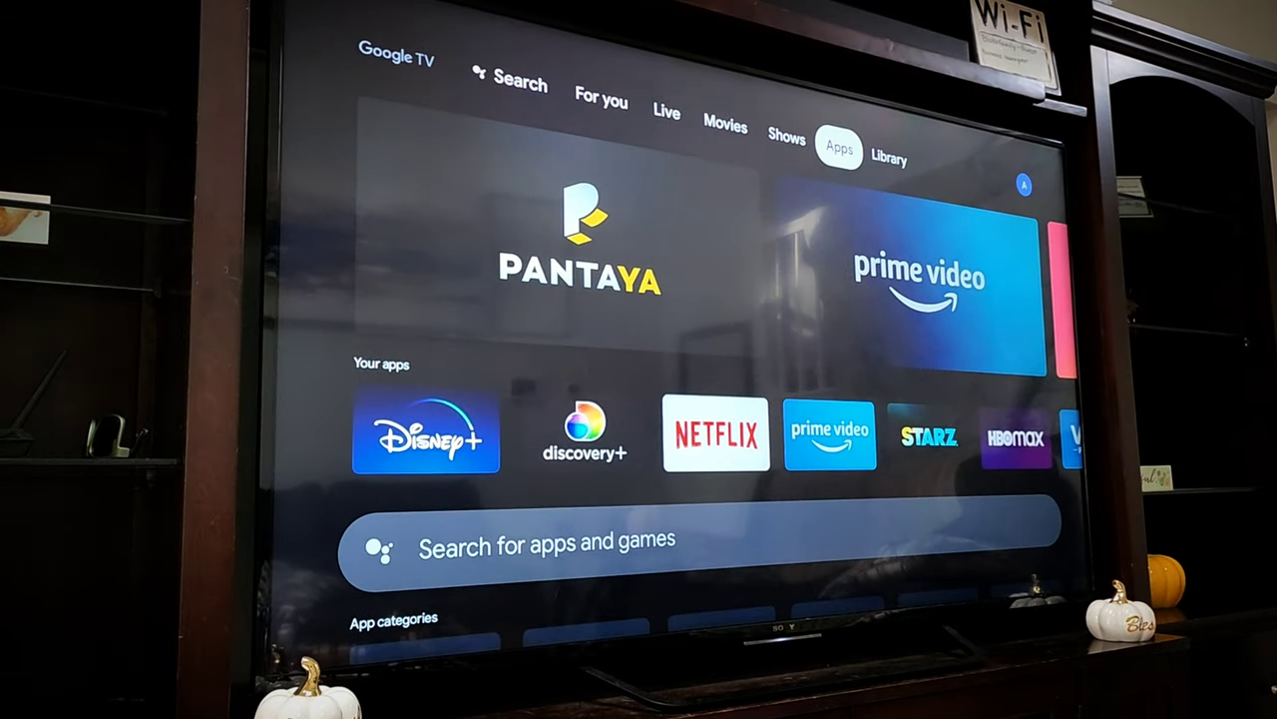
{"action": "left_click", "coordinate": [890, 157]}
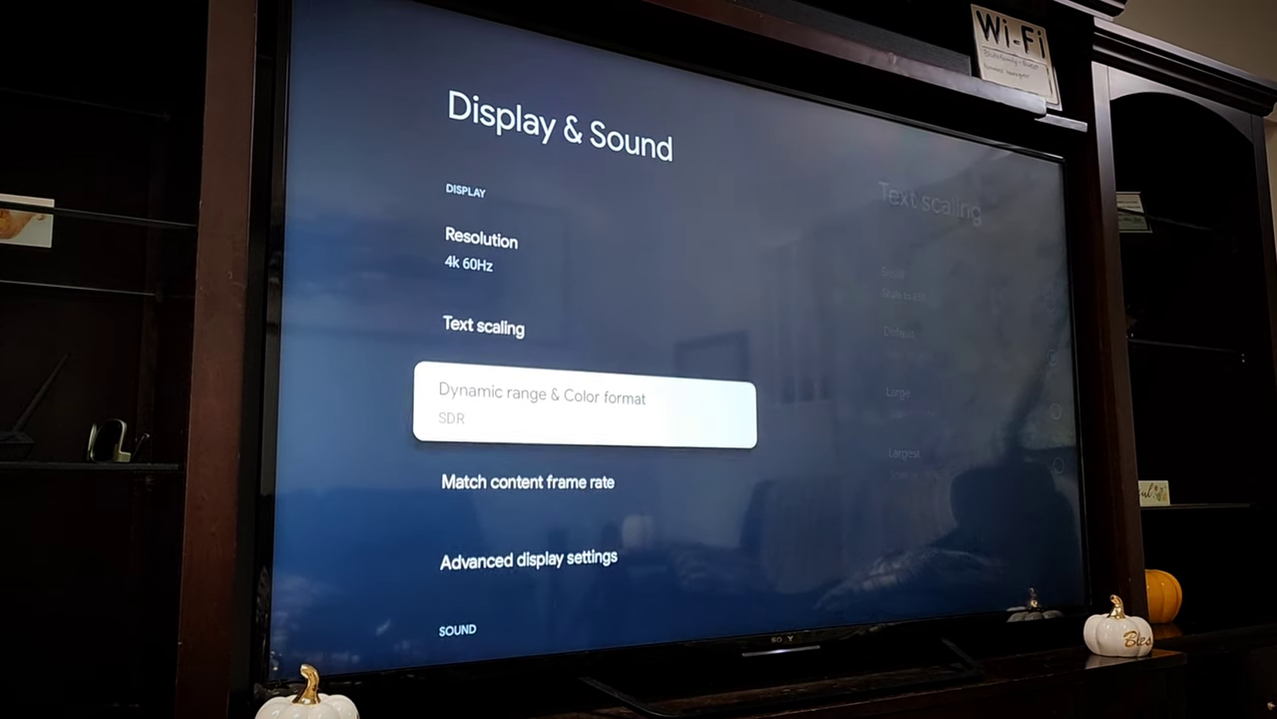
- Scroll through the Display & Sound options down to advanced settings like game mode
{"action": "key", "text": "down"}
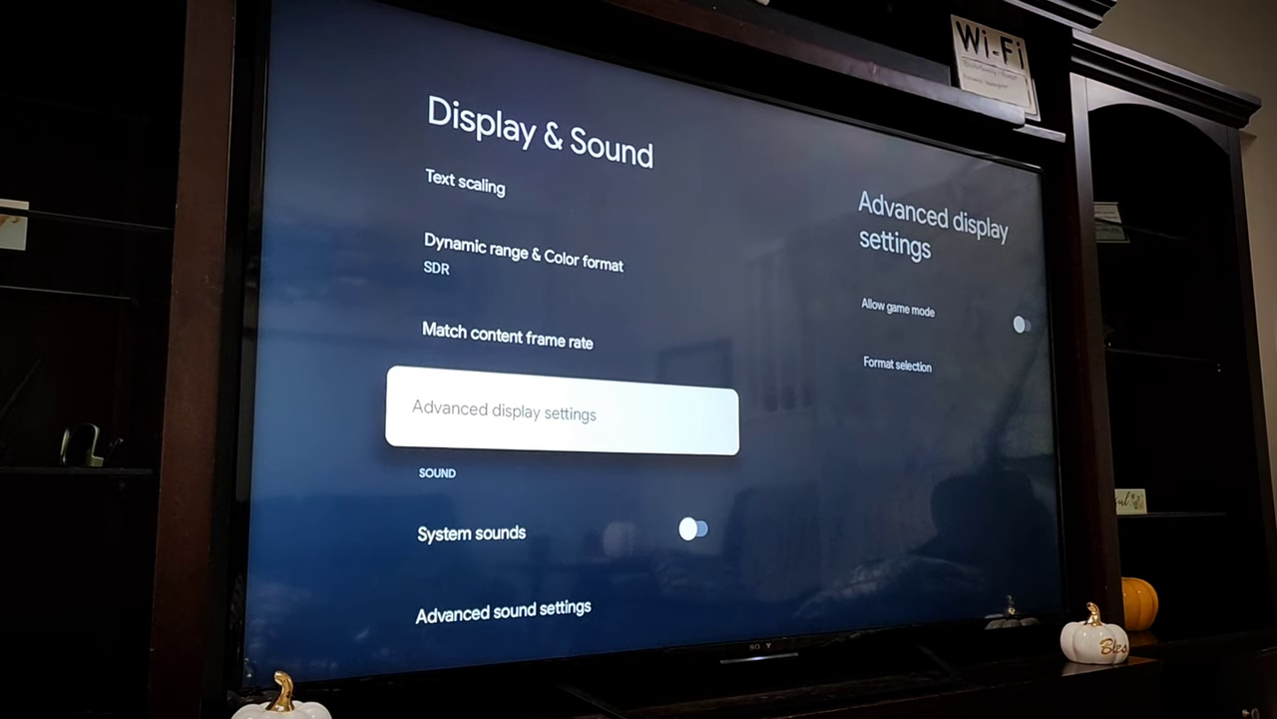
{"action": "scroll", "scroll_direction": "down", "scroll_amount": 3}
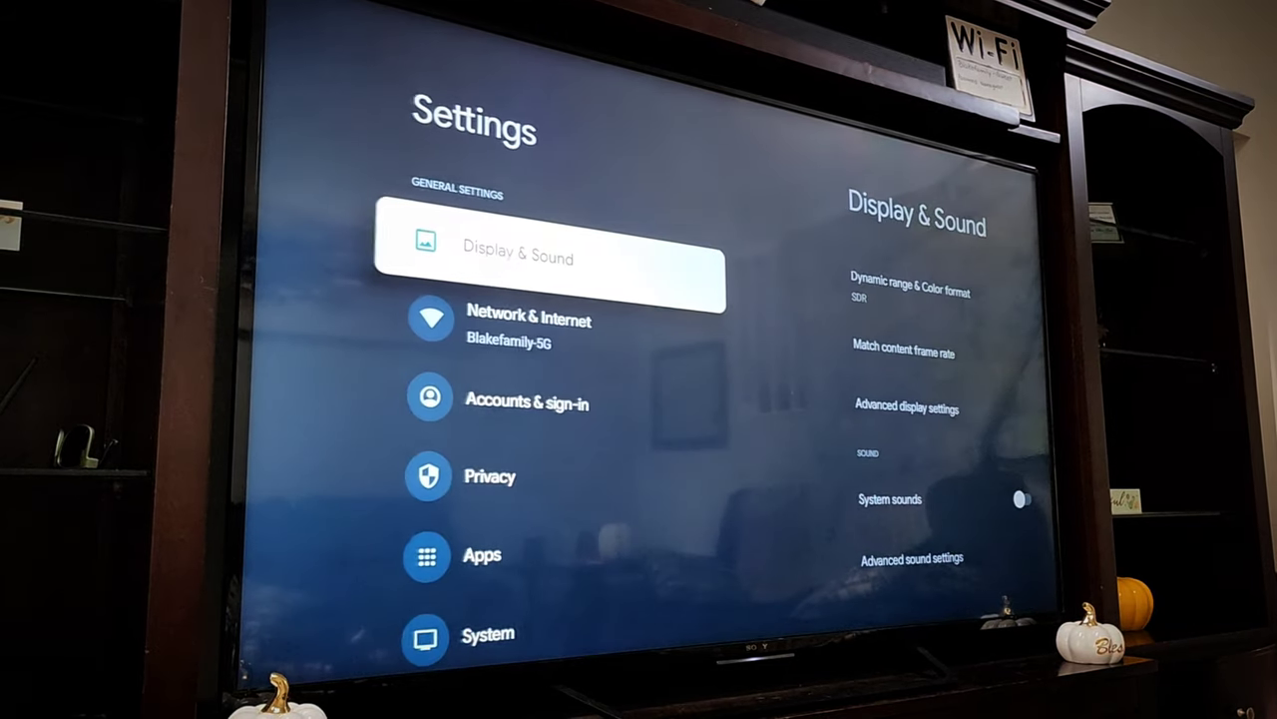
- View About under System, confirming Android TV OS 12 with the new build
{"action": "key", "text": "down"}
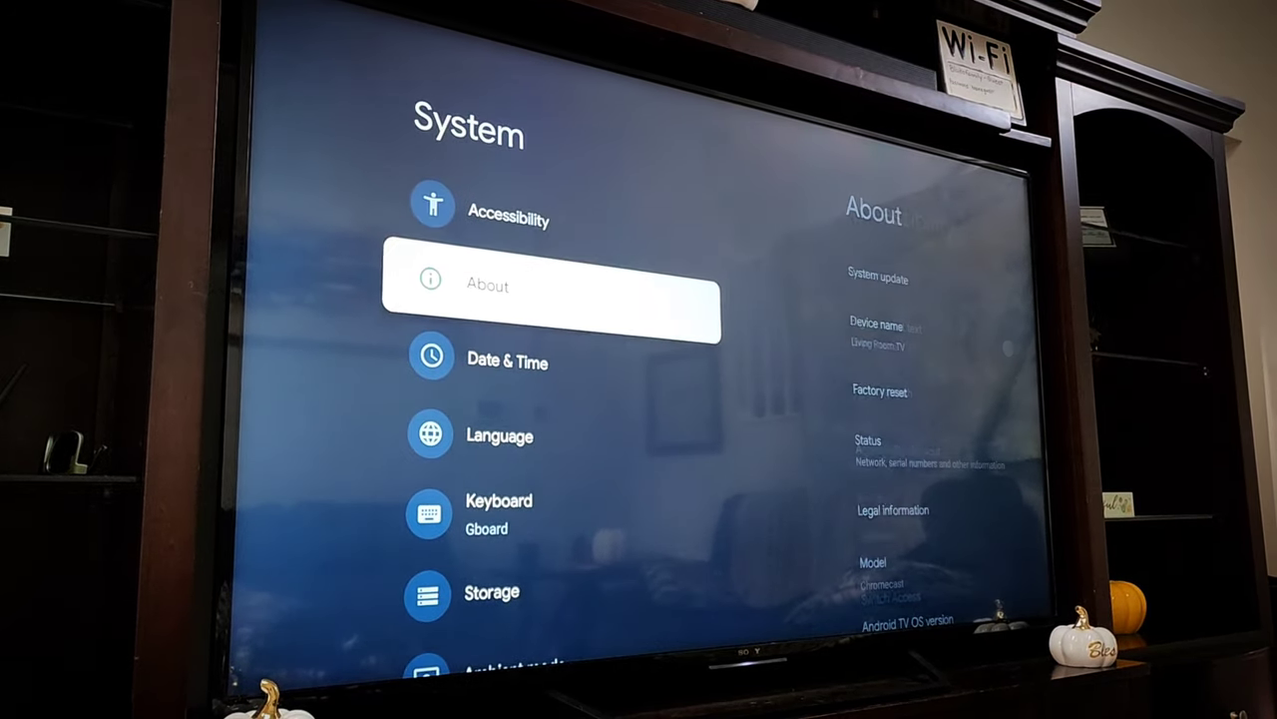
{"action": "left_click", "coordinate": [553, 287]}
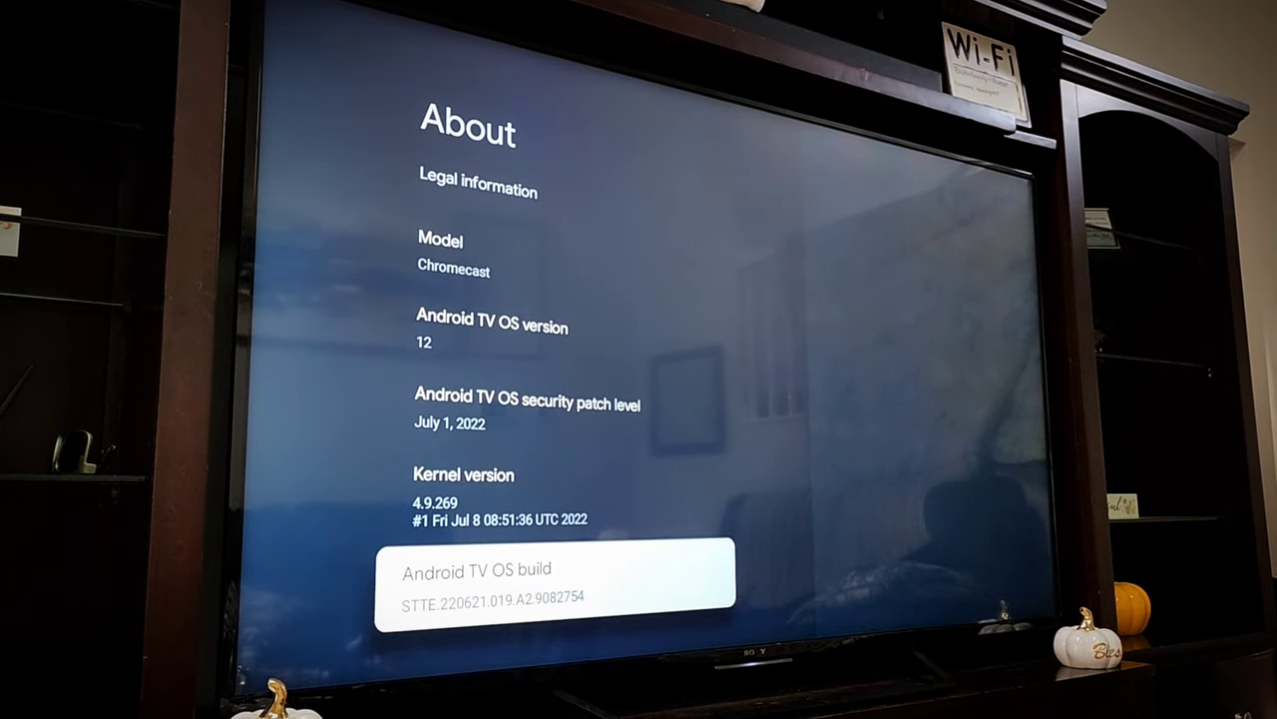
{"action": "key", "text": "up"}
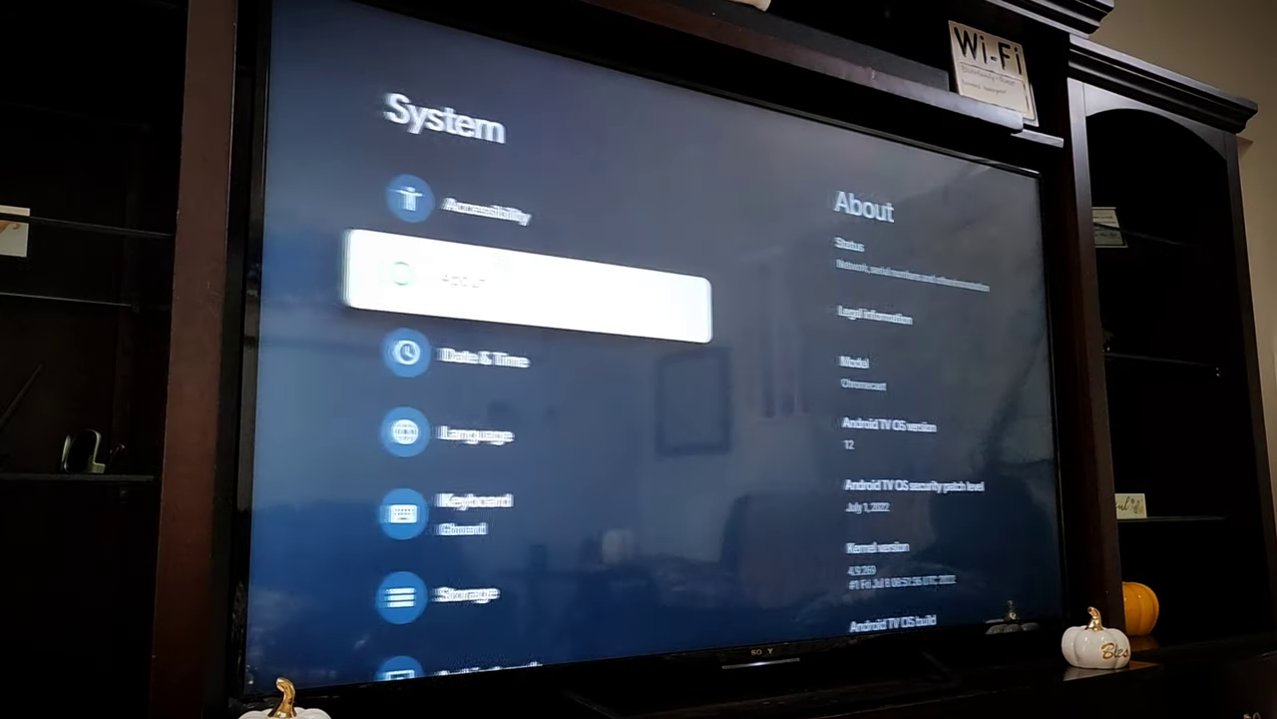
- Leave the System settings and return to the For you home page
{"action": "key", "text": "down"}
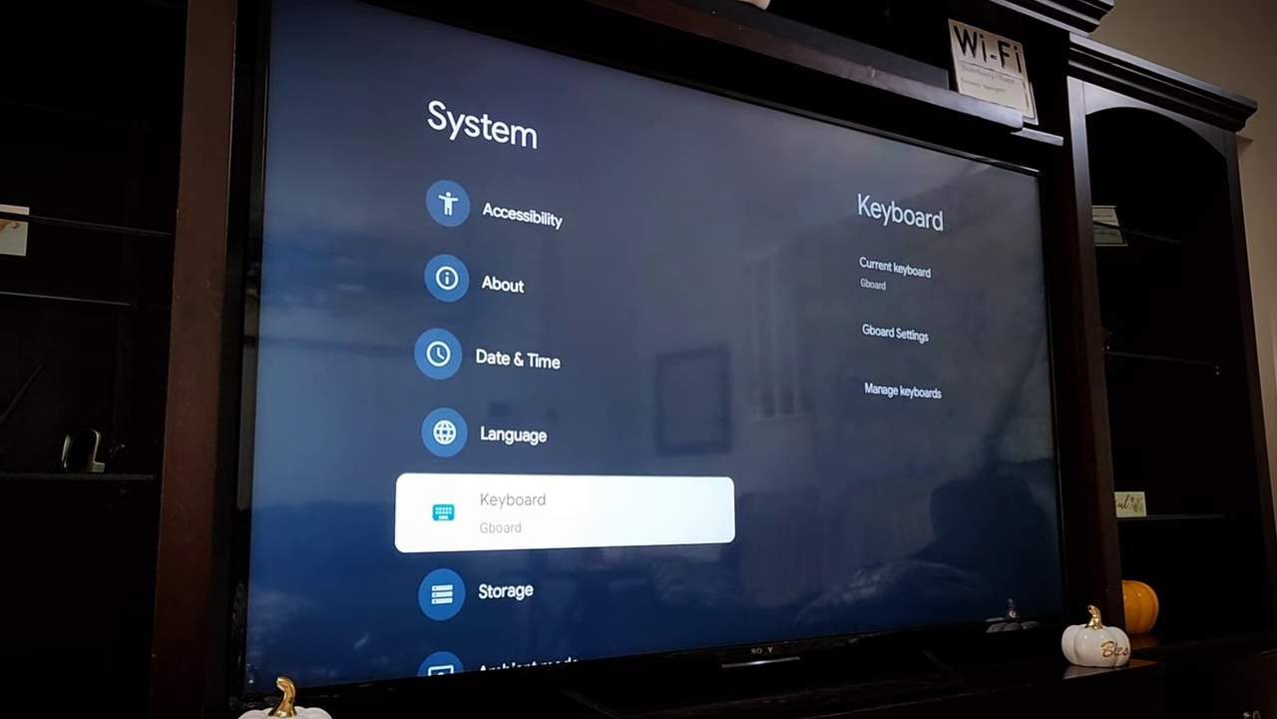
{"action": "scroll", "scroll_direction": "down", "scroll_amount": 3}
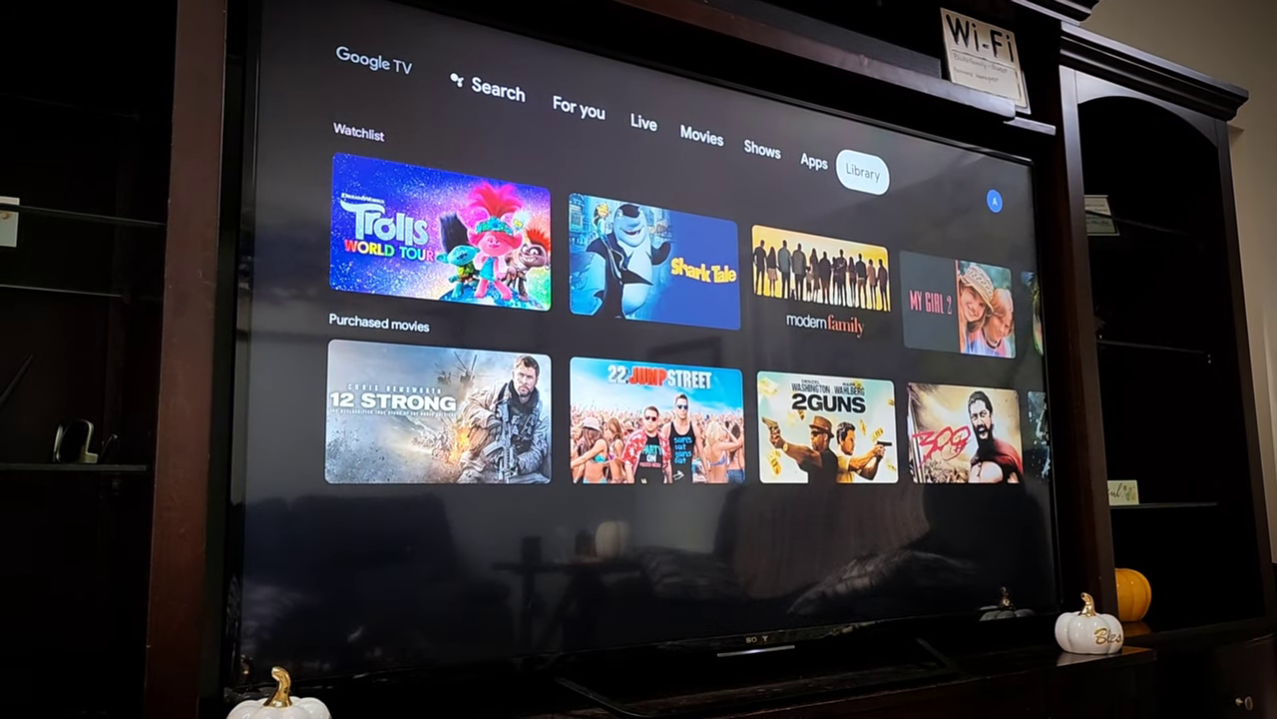
{"action": "left_click", "coordinate": [577, 109]}
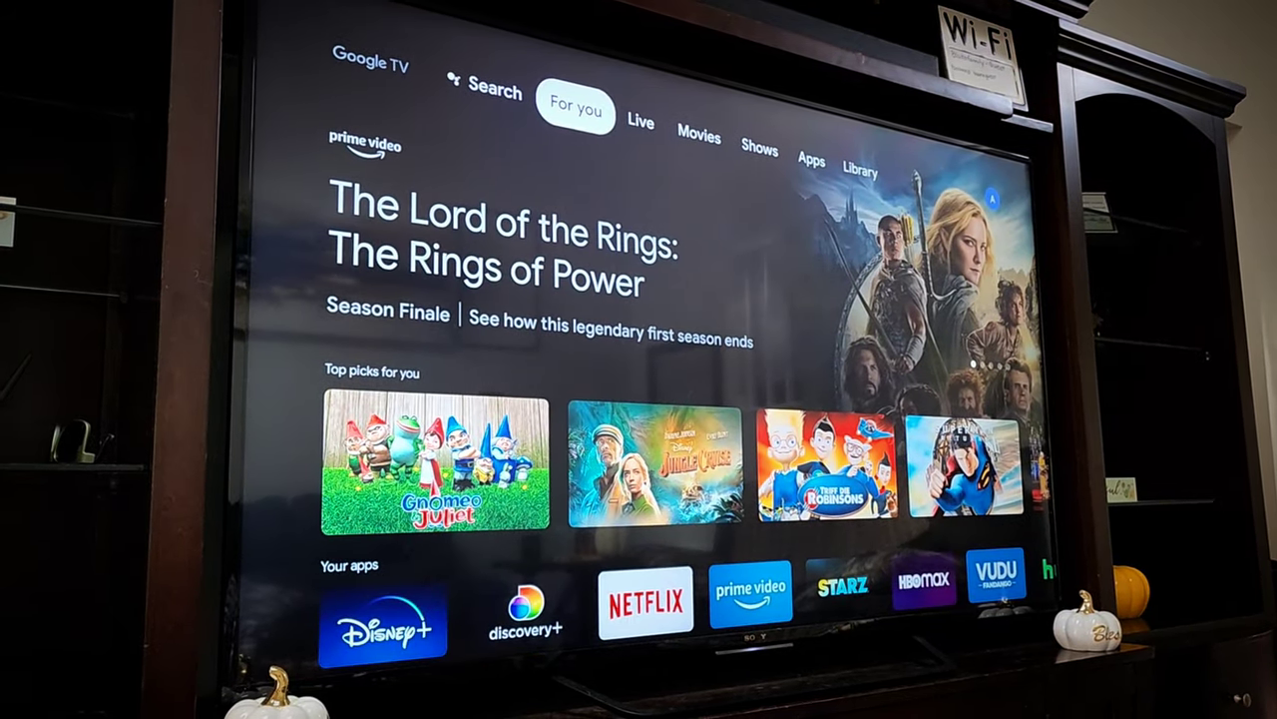